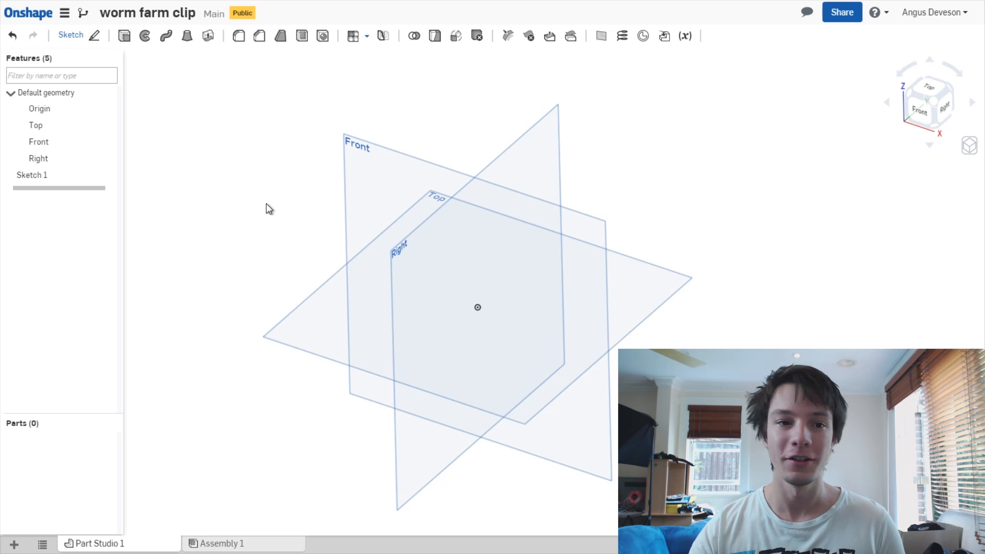
pyautogui.moveTo(226, 148)
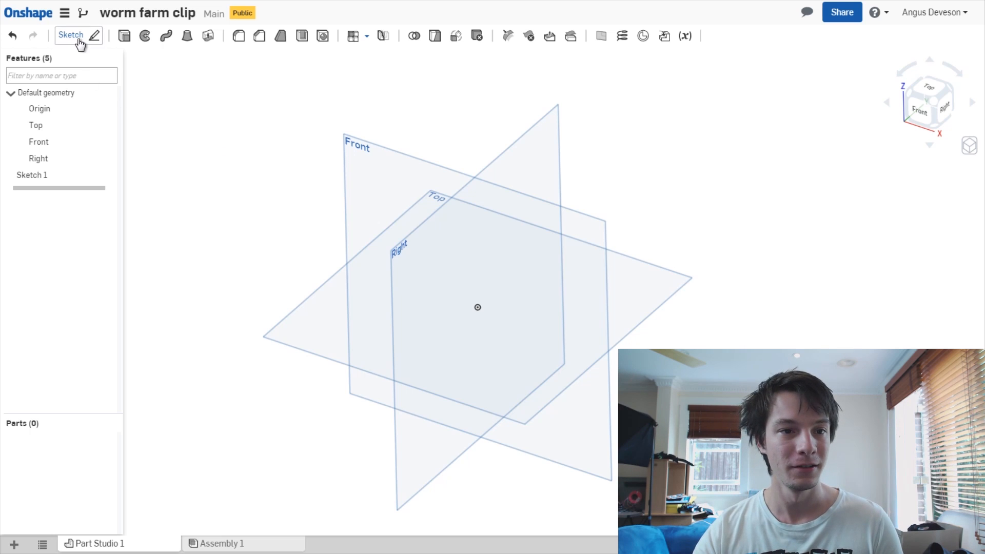
# Start a new sketch on the Top plane.
pyautogui.click(71, 34)
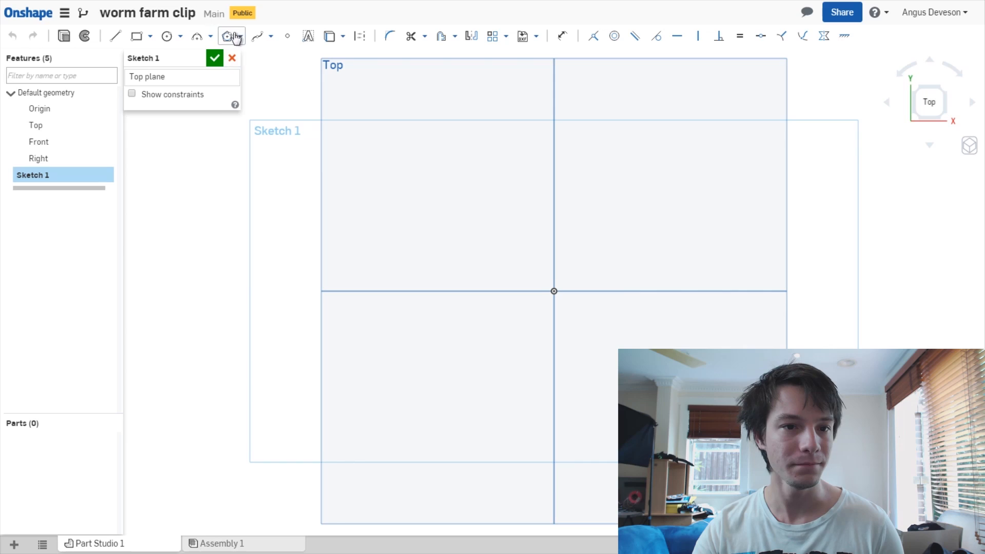
# Draw a three-line open U outline for the clip with the Line tool.
pyautogui.click(115, 36)
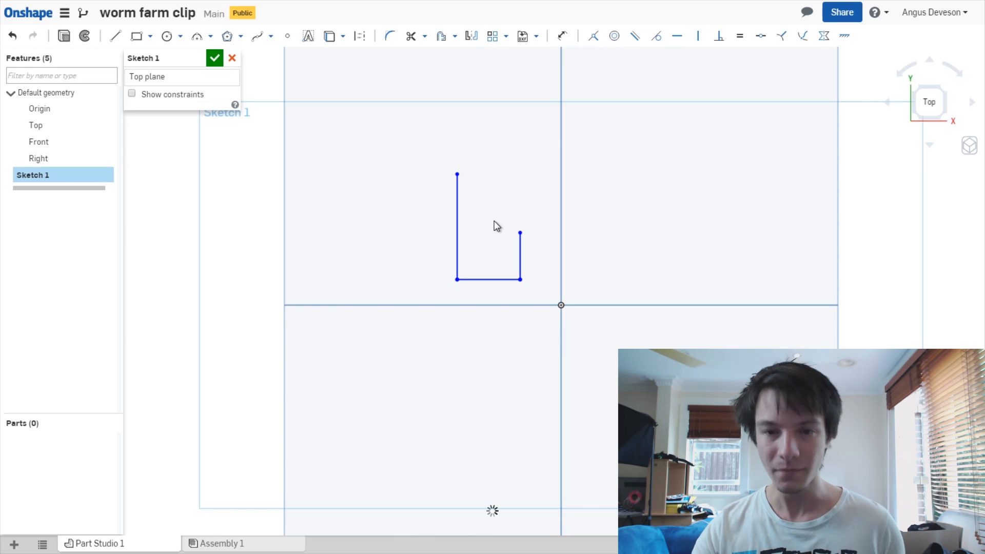
pyautogui.moveTo(489, 222)
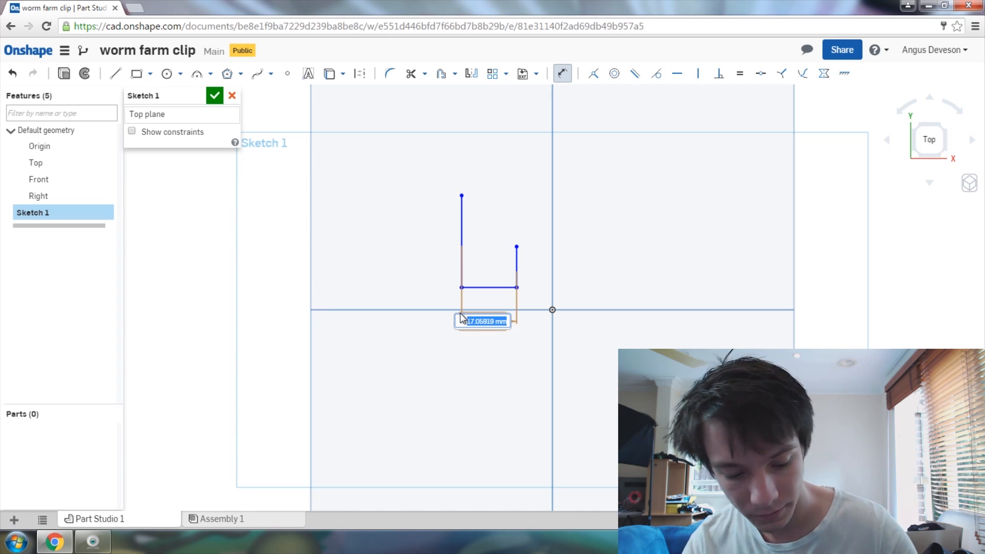
# Dimension the U outline: 12.6 base width and 19 left leg height.
pyautogui.write('12.6')
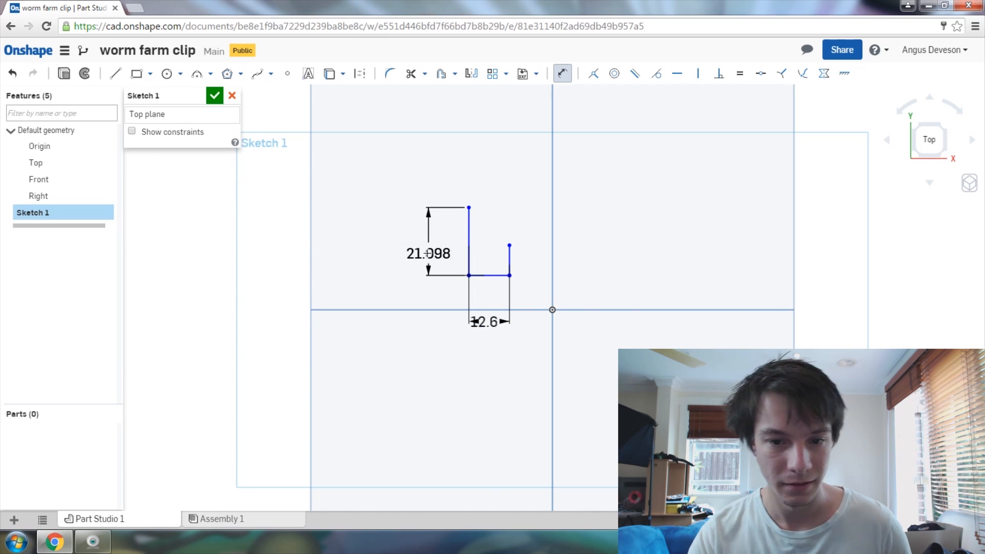
pyautogui.doubleClick(429, 252)
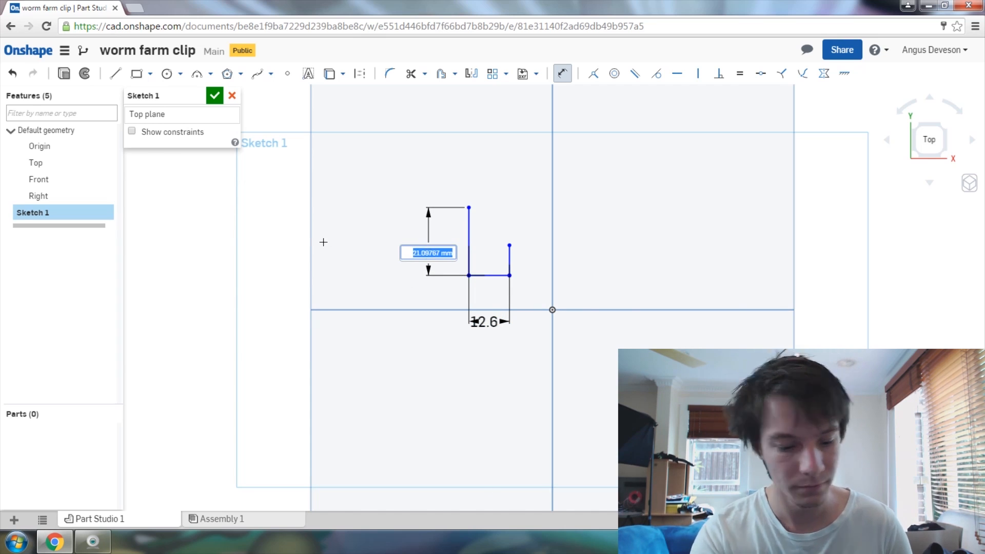
pyautogui.write('19')
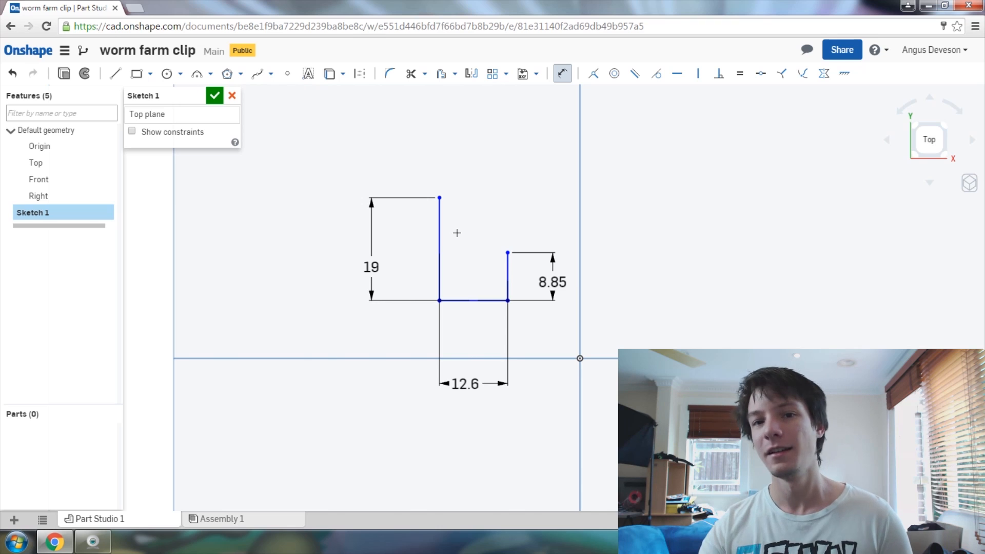
pyautogui.moveTo(666, 129)
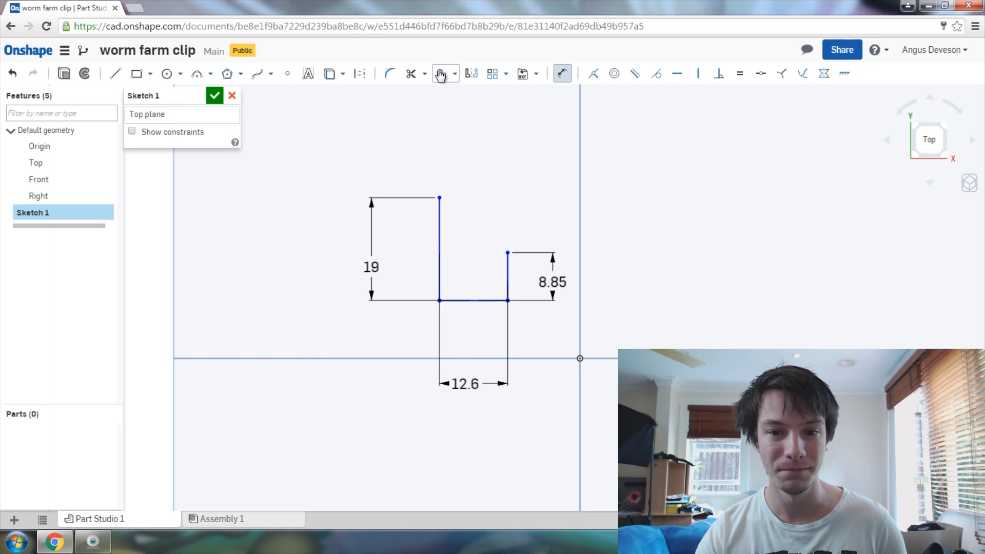
# Offset the U outline inward by 3 mm to give the clip a wall thickness.
pyautogui.click(442, 73)
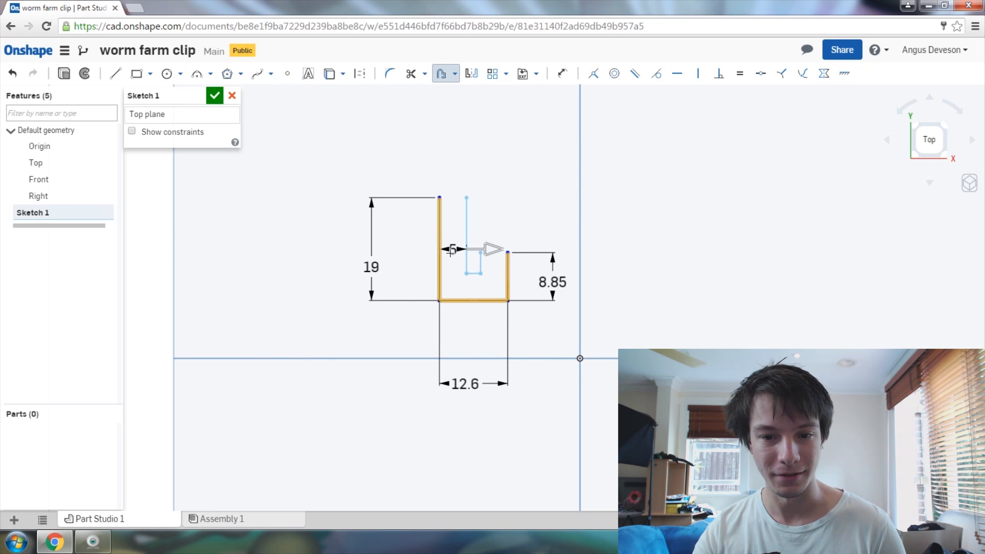
pyautogui.doubleClick(451, 249)
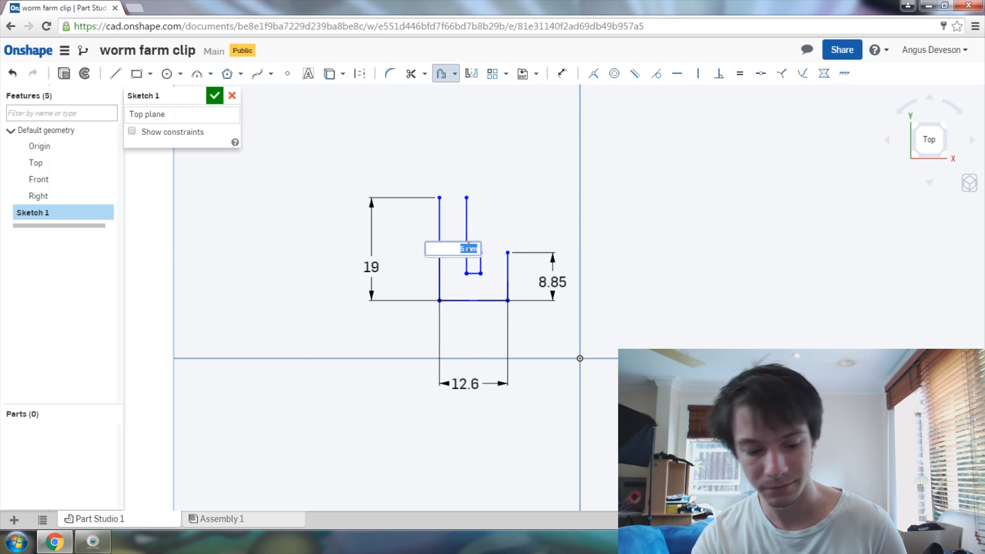
pyautogui.write('3')
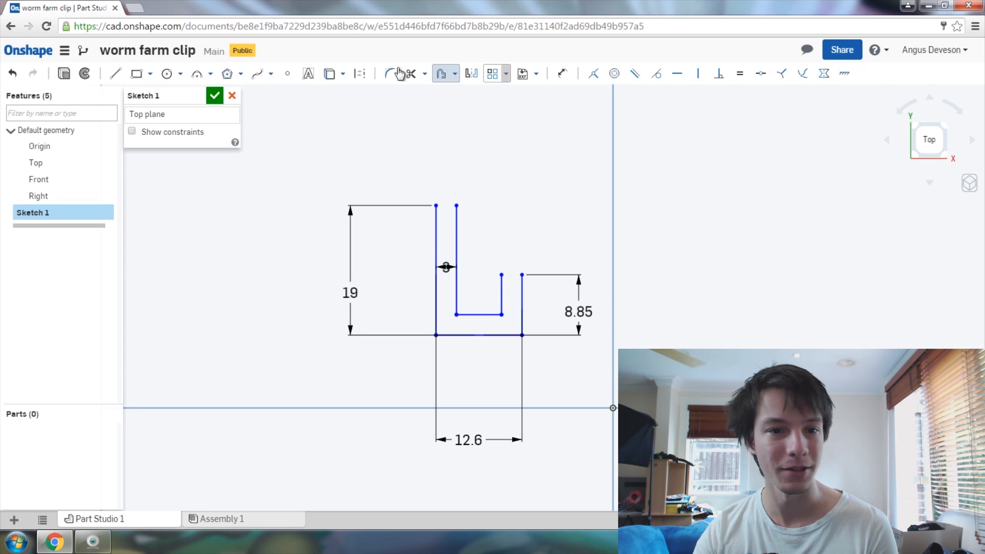
# Close the right leg and draw a triangular barb on the inner left wall.
pyautogui.click(115, 73)
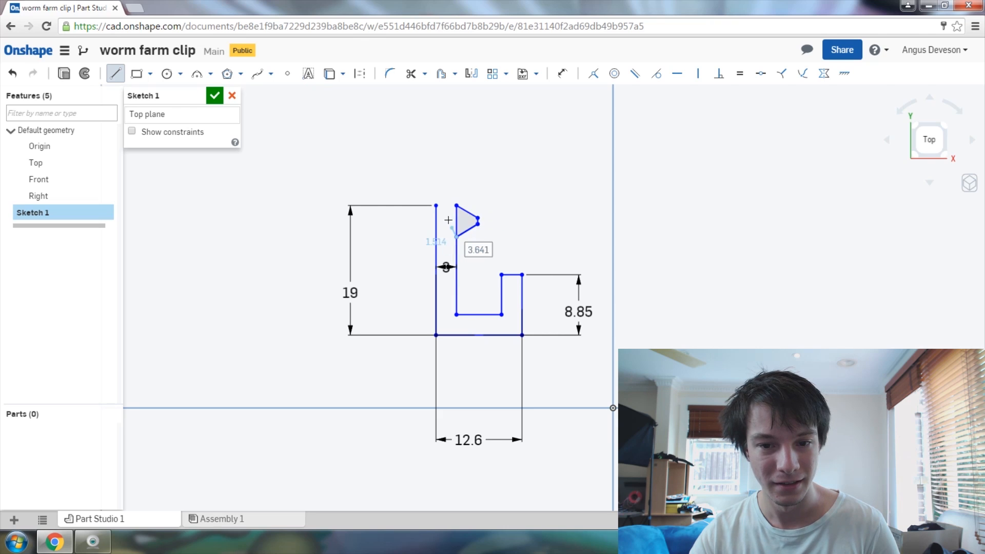
# End the line chain and dimension the barb 4.2 wide and 3 tall.
pyautogui.rightClick(447, 220)
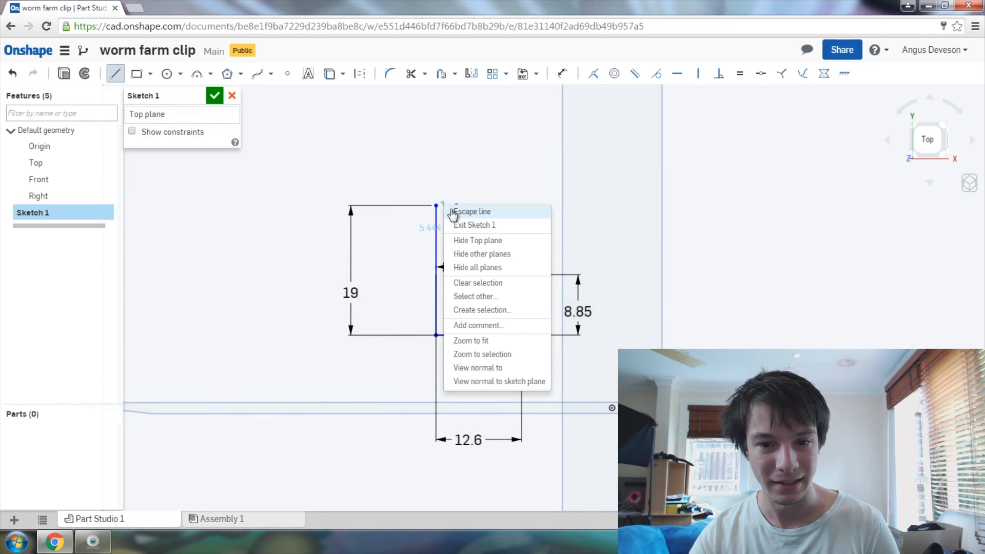
pyautogui.click(471, 211)
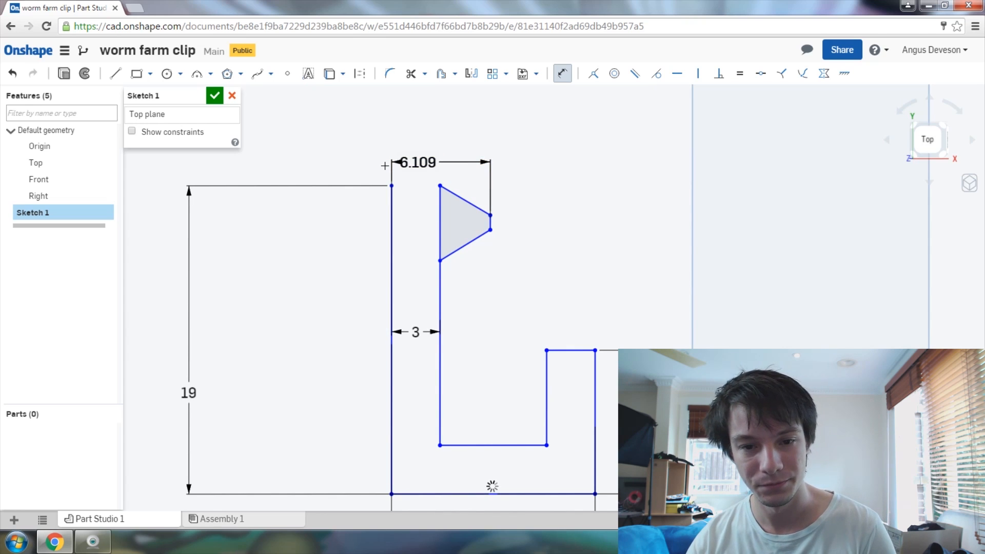
pyautogui.doubleClick(416, 162)
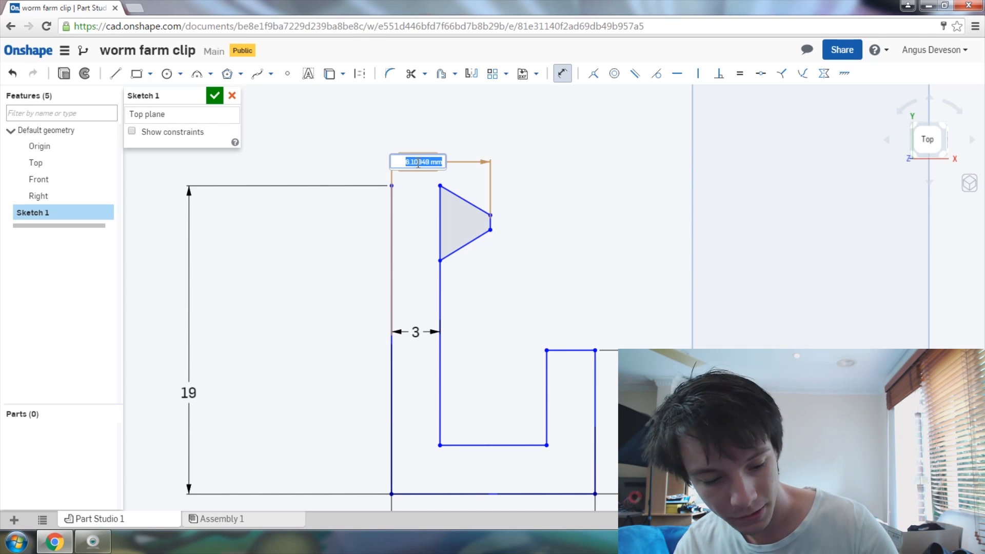
pyautogui.write('4.2')
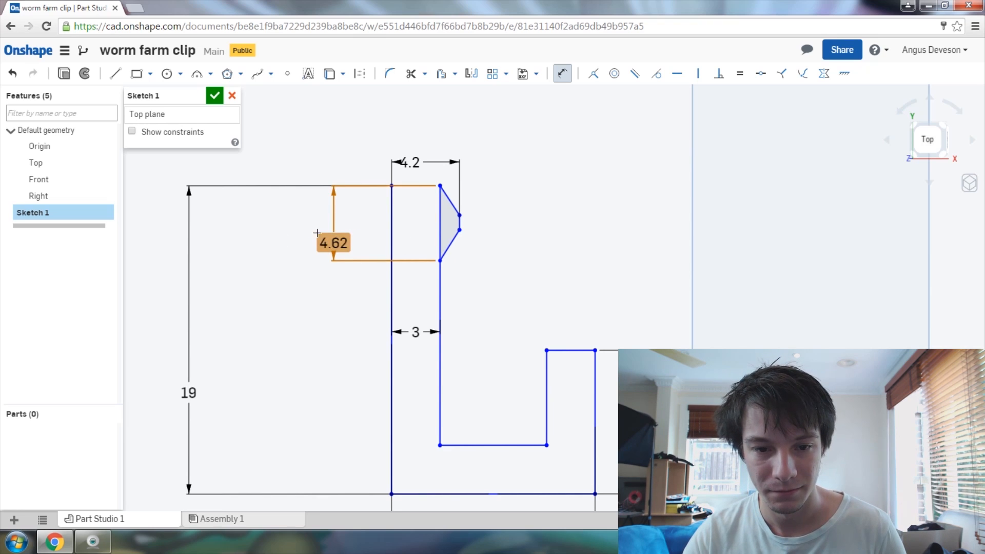
pyautogui.doubleClick(333, 242)
pyautogui.write('3')
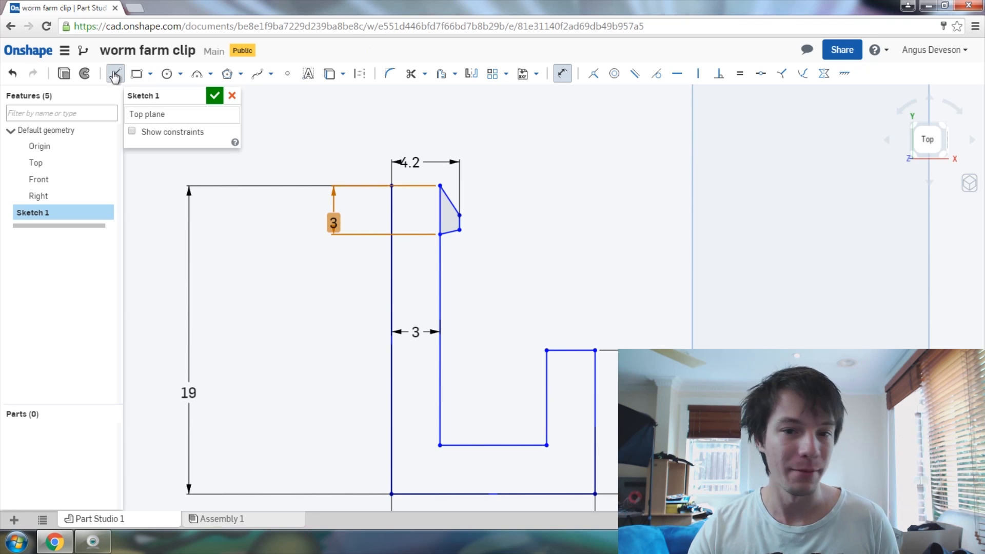
# Draw a closing line across the top of the left wall to enclose the profile.
pyautogui.click(115, 73)
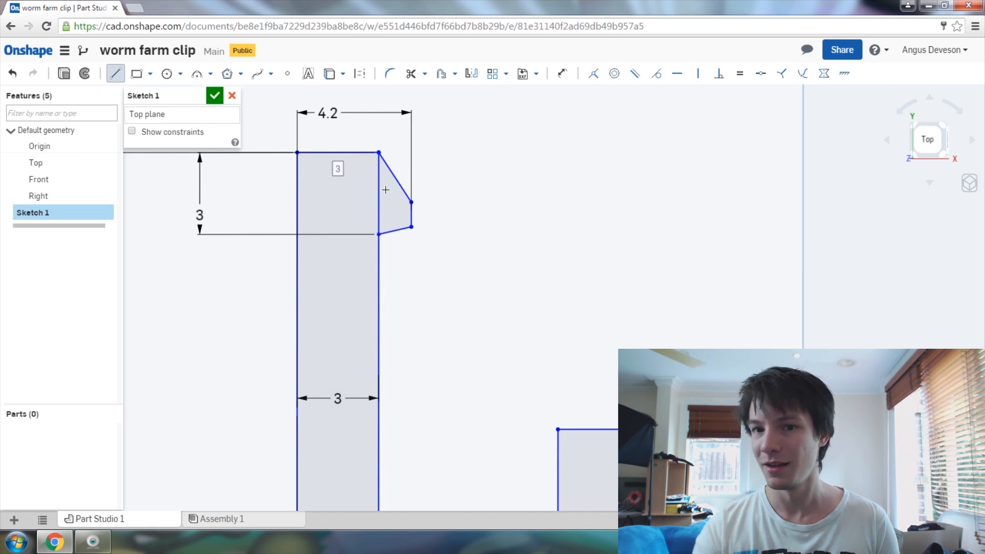
pyautogui.moveTo(498, 115)
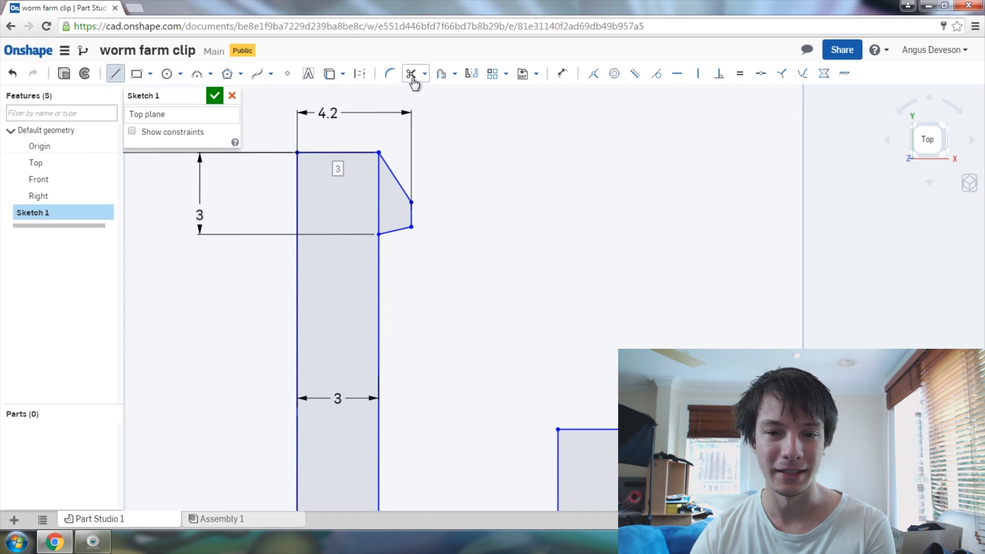
# Trim the extra short segments so the barb ends in a single point.
pyautogui.click(411, 73)
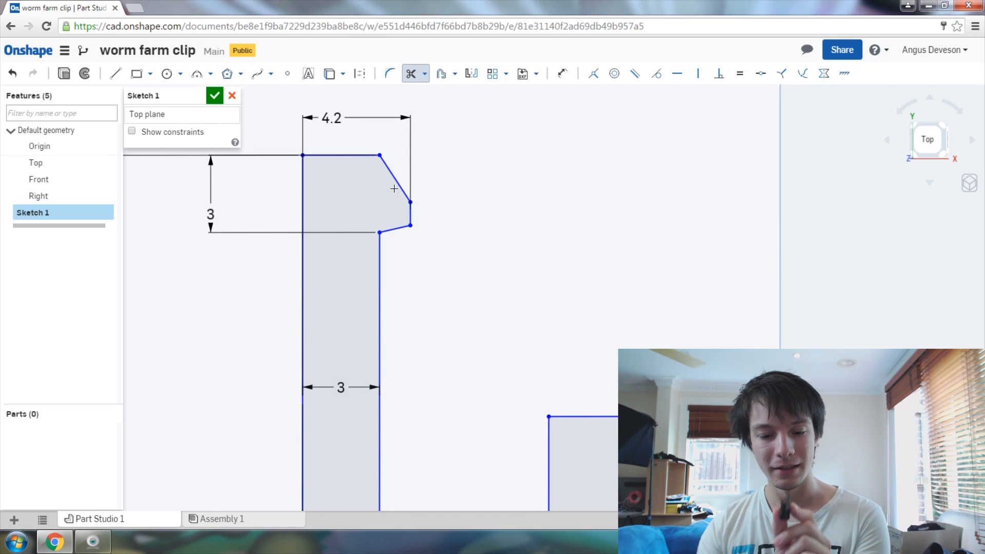
pyautogui.moveTo(388, 182)
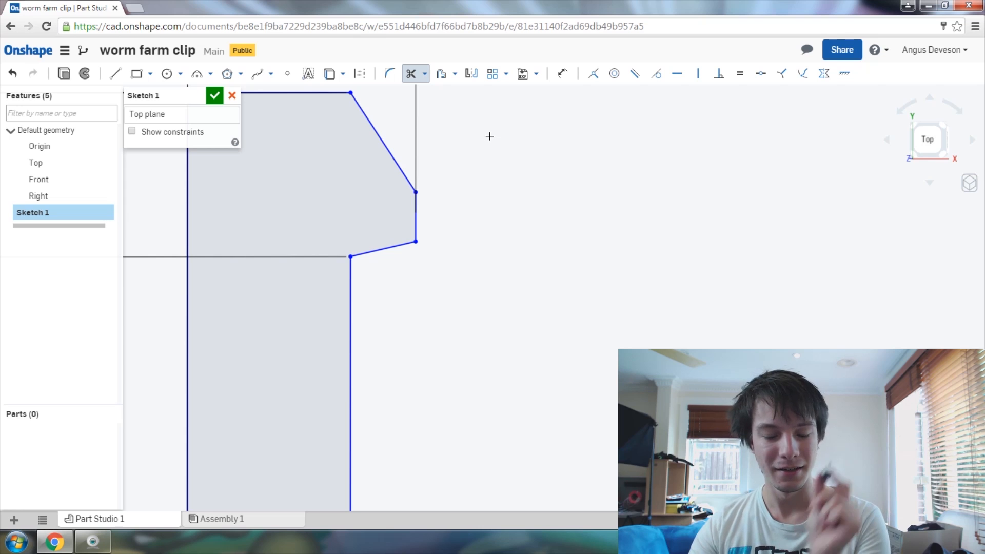
pyautogui.moveTo(487, 127)
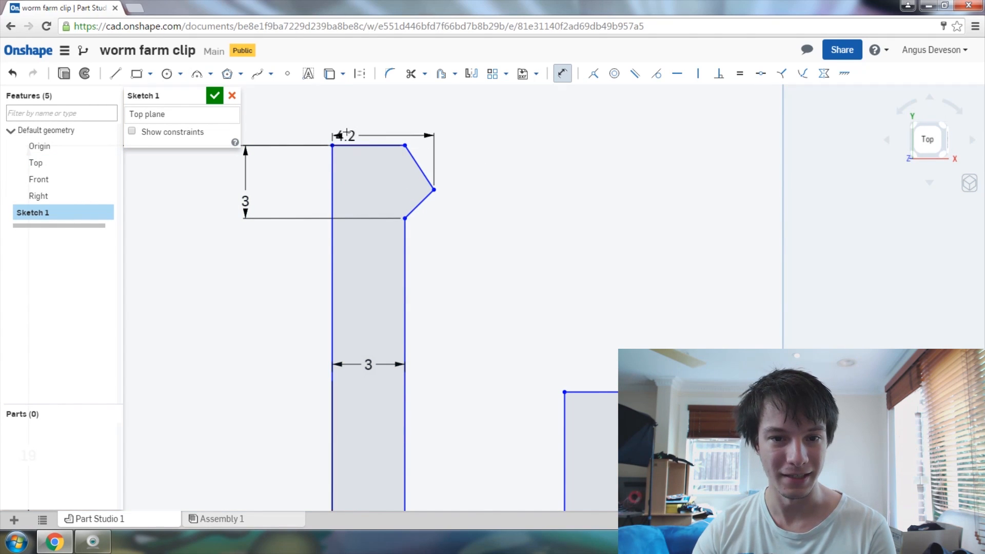
# Round the barb tip with a 0.2 sketch fillet.
pyautogui.doubleClick(345, 135)
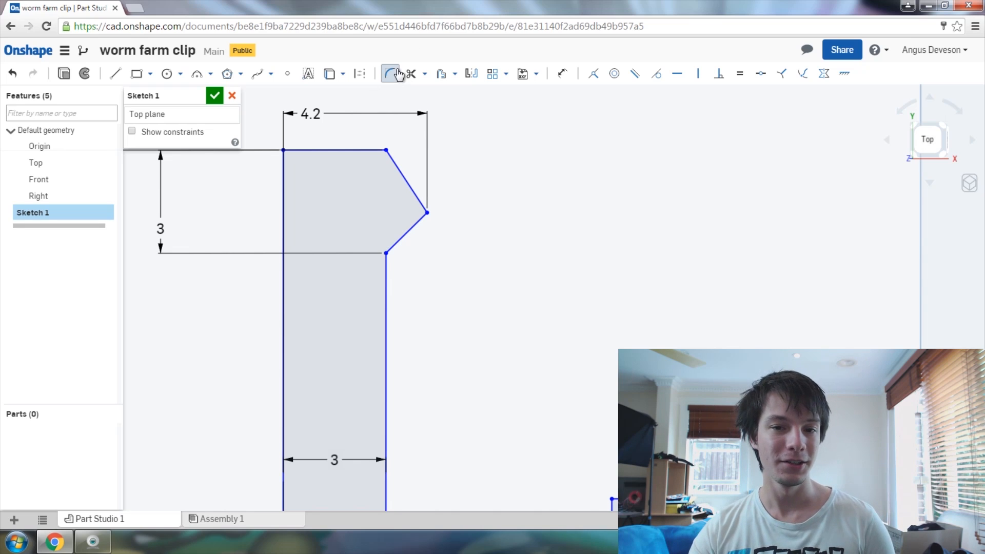
pyautogui.moveTo(390, 73)
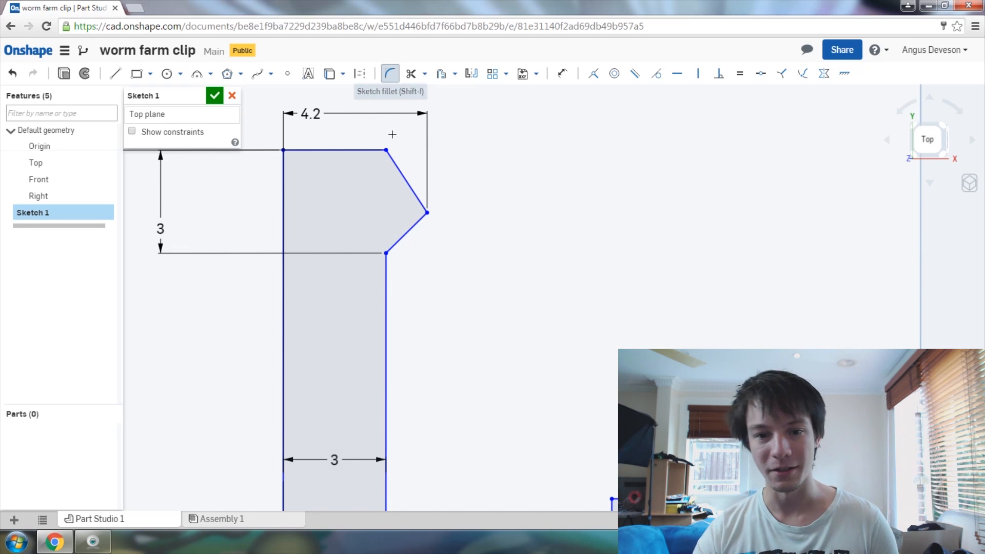
pyautogui.moveTo(426, 212)
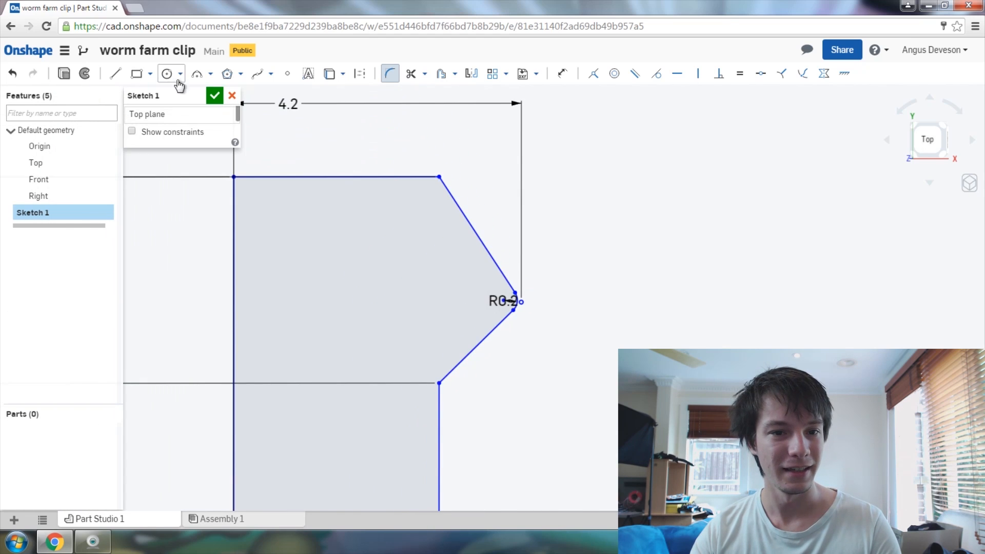
# Reopen Sketch 1 to add a vertical construction line tangent to the tip.
pyautogui.click(214, 96)
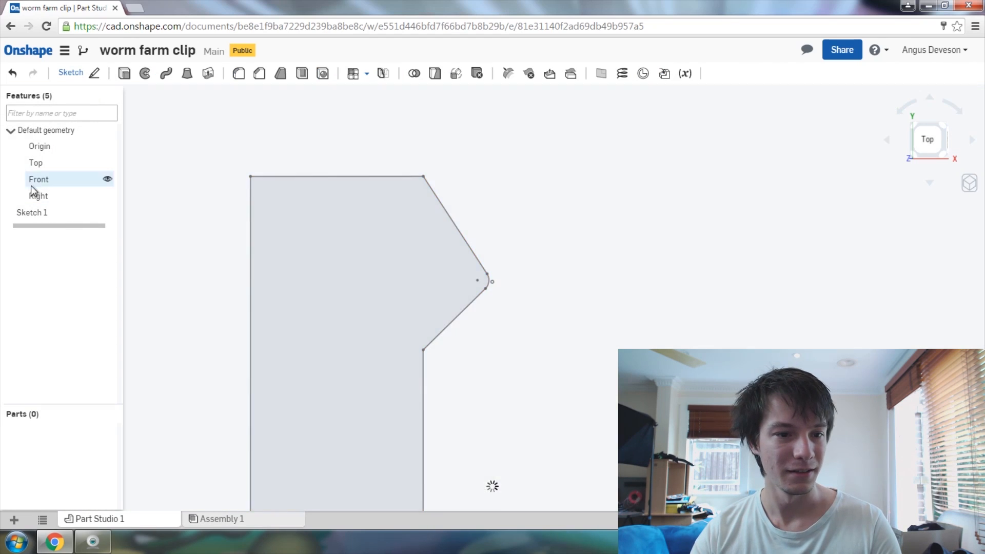
pyautogui.doubleClick(31, 213)
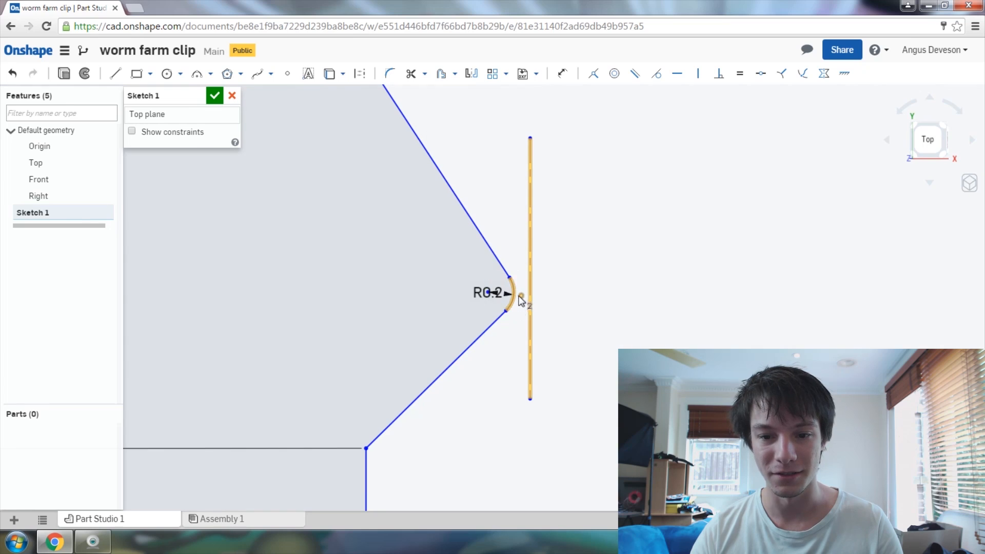
pyautogui.moveTo(606, 78)
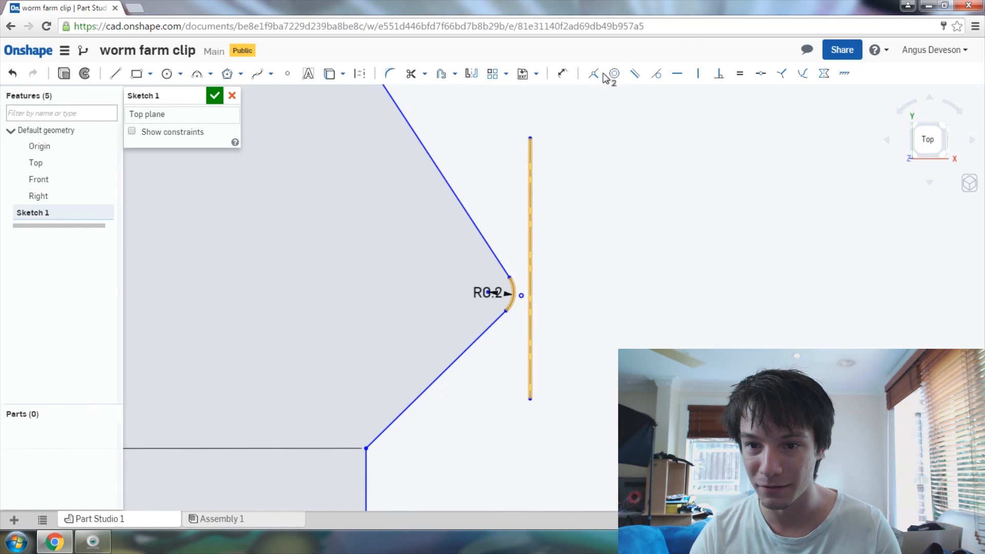
pyautogui.moveTo(656, 73)
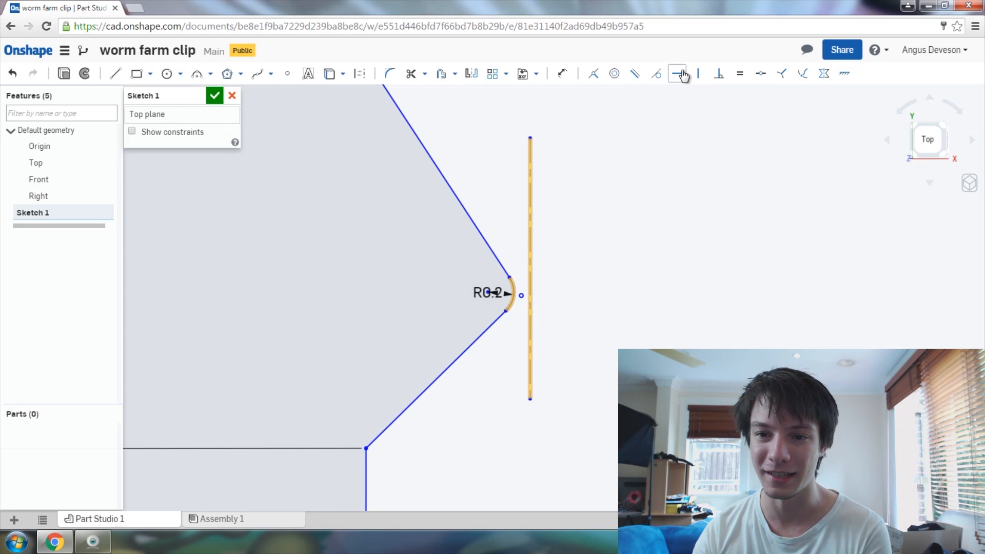
pyautogui.moveTo(657, 73)
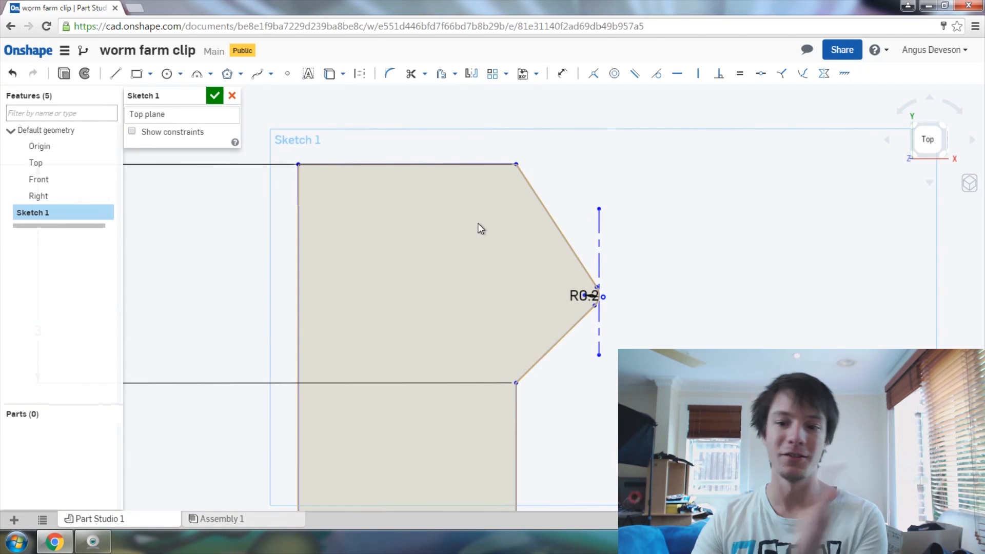
pyautogui.moveTo(381, 204)
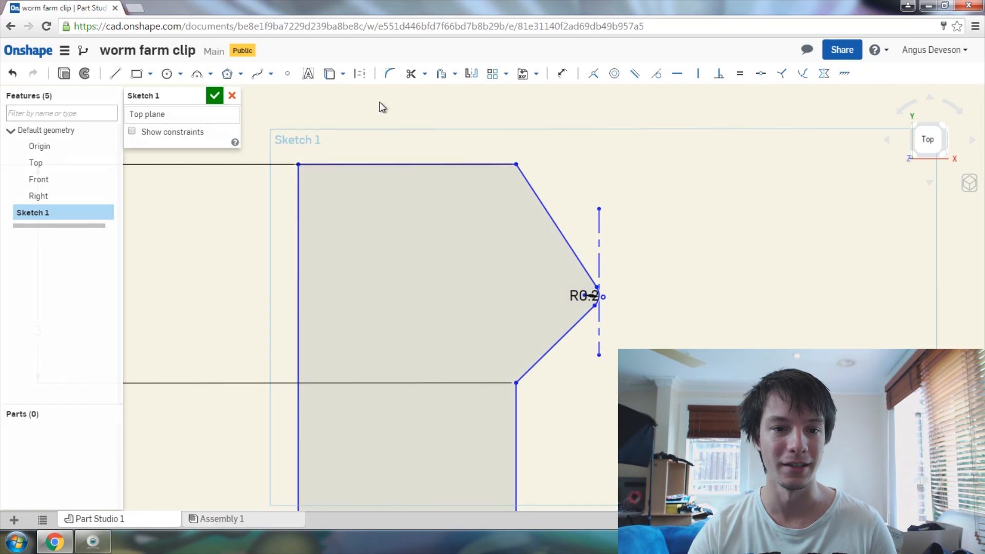
# Dimension the tip width to the construction line and set it from 4.142 to 4.2.
pyautogui.click(36, 163)
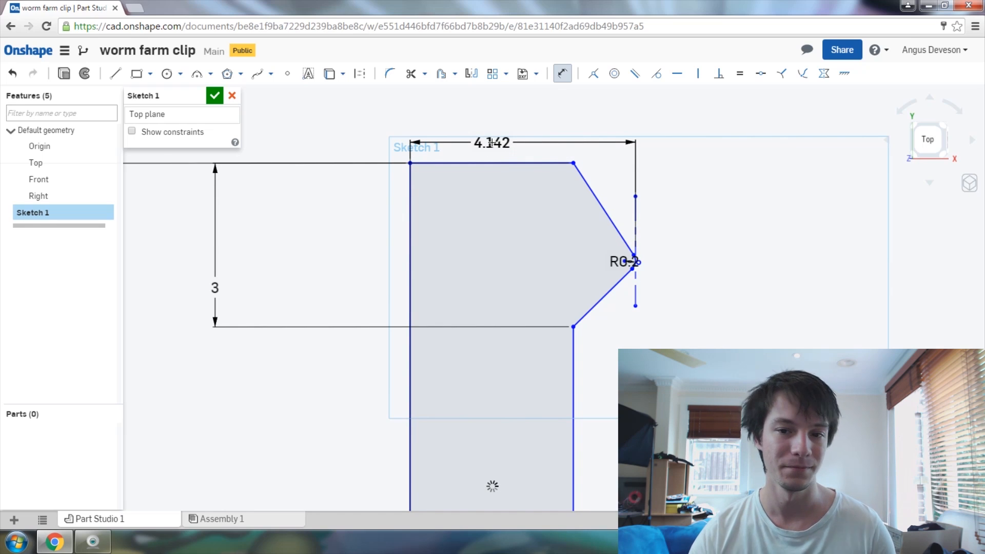
pyautogui.doubleClick(491, 143)
pyautogui.write('4.2')
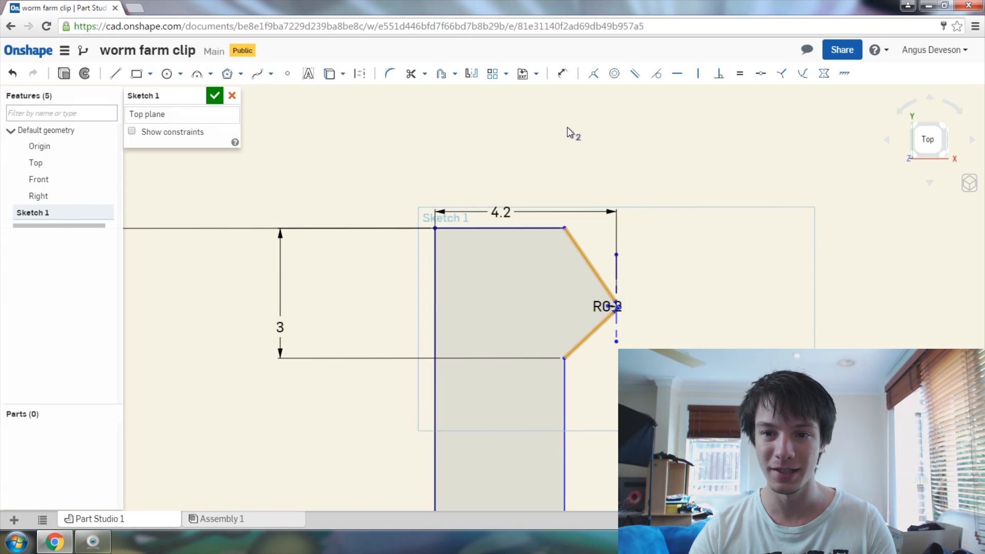
pyautogui.moveTo(614, 74)
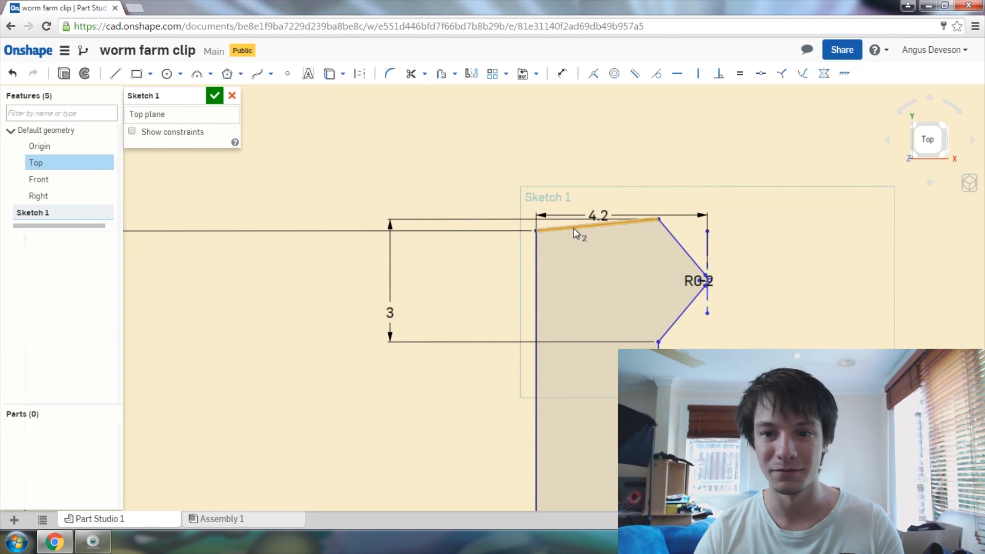
pyautogui.moveTo(677, 73)
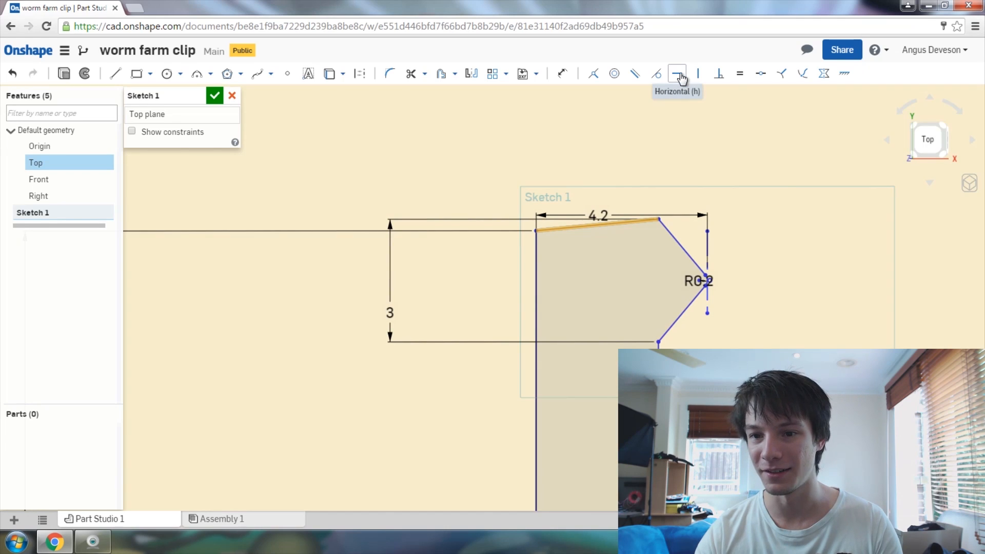
# Constrain the sloping top edge of the barb to be horizontal.
pyautogui.click(677, 74)
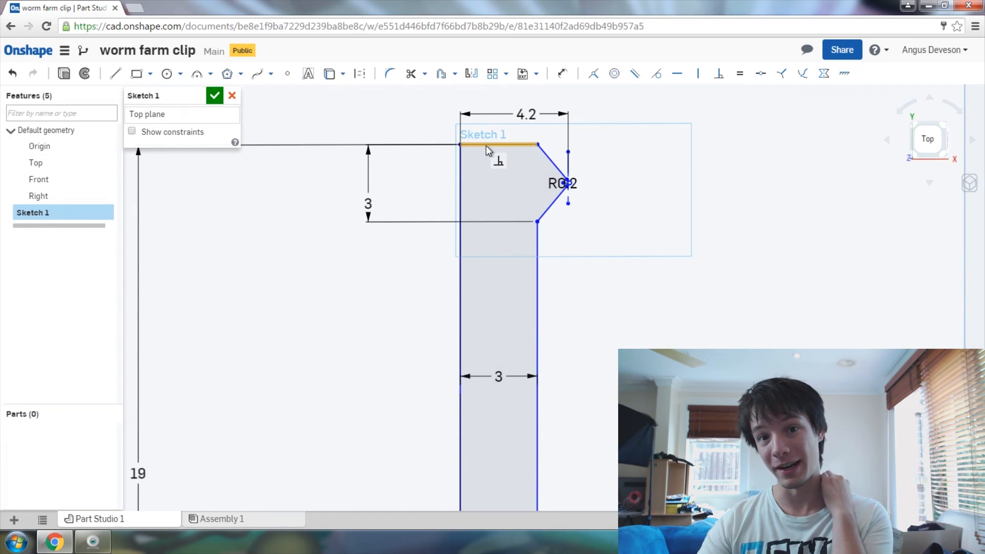
pyautogui.moveTo(492, 148)
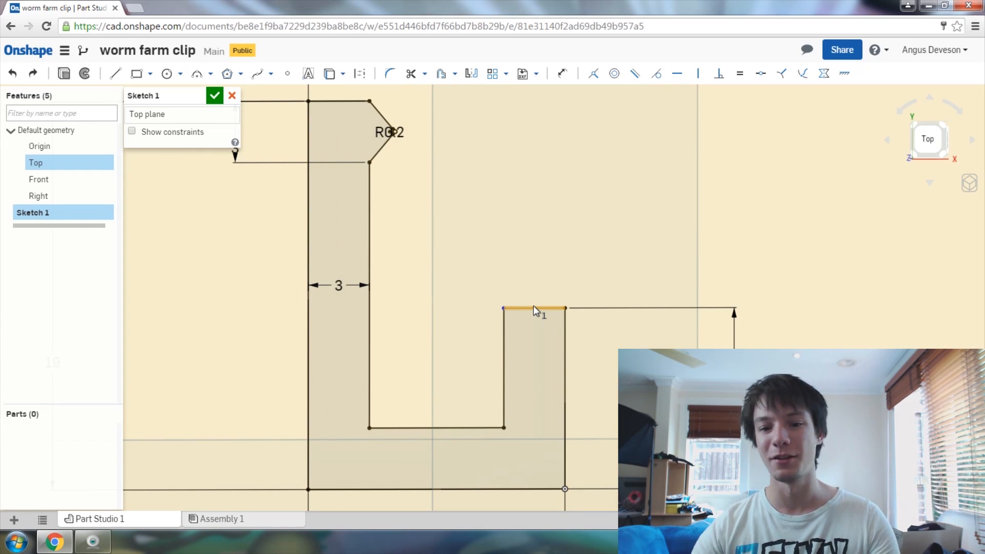
# Select the top edge of the shorter inner upright so it can be adjusted.
pyautogui.click(532, 309)
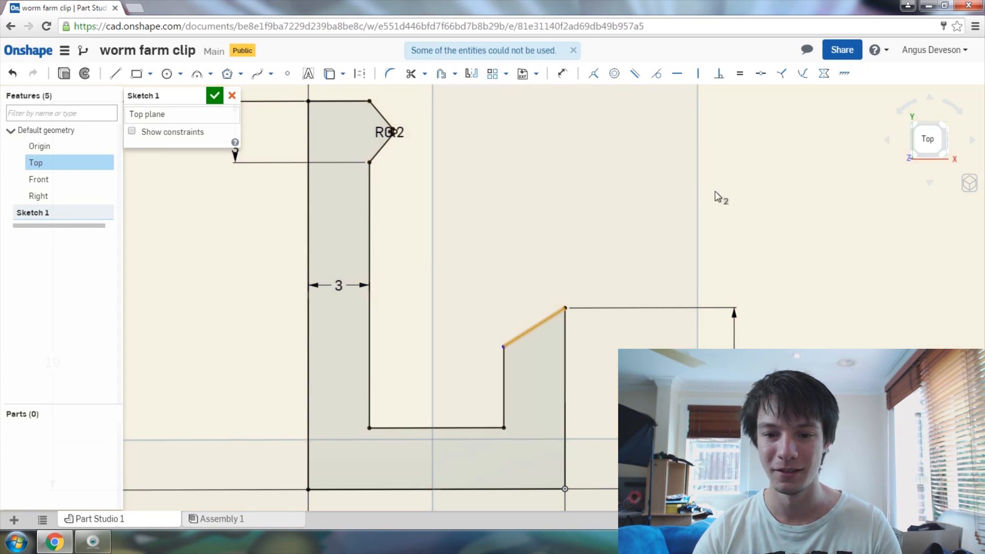
pyautogui.moveTo(771, 230)
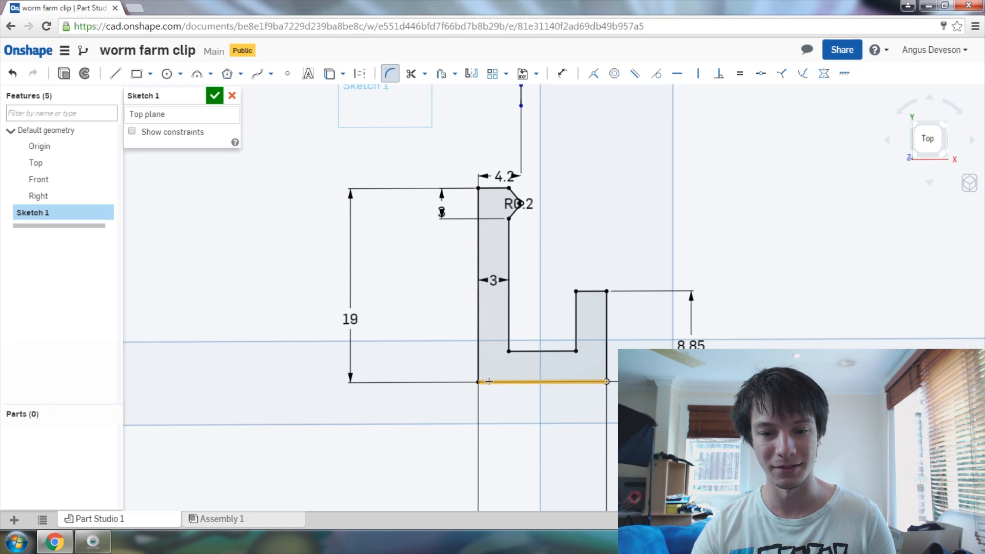
# Fillet the bottom-left outer corner at 2.5 mm and the bottom-right at 2 mm, then finish Sketch 1.
pyautogui.click(606, 381)
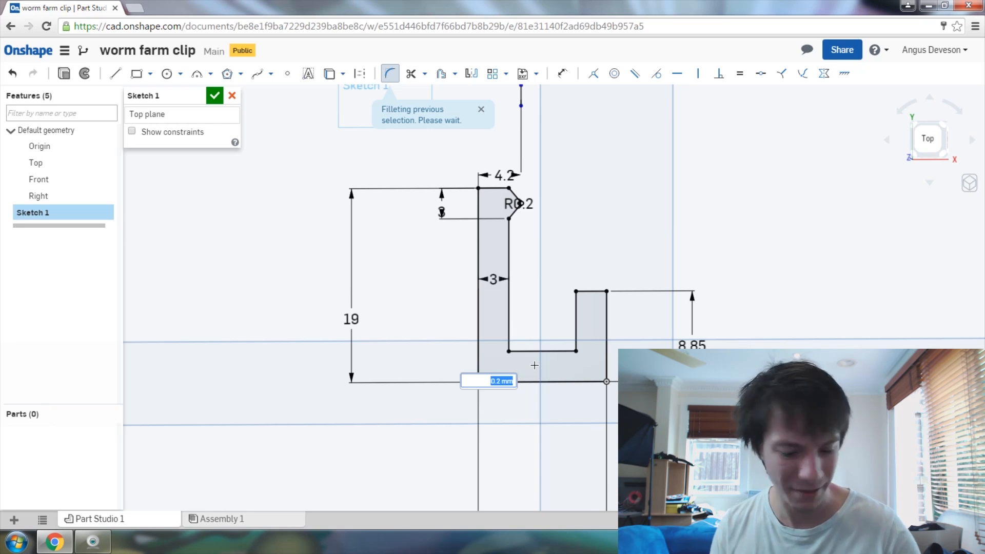
pyautogui.write('2.5 mm')
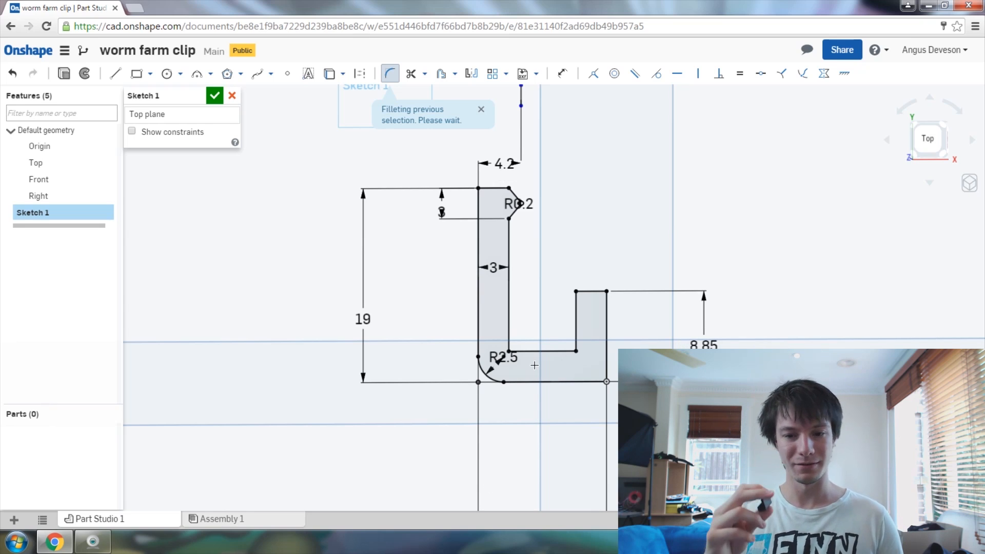
pyautogui.click(509, 277)
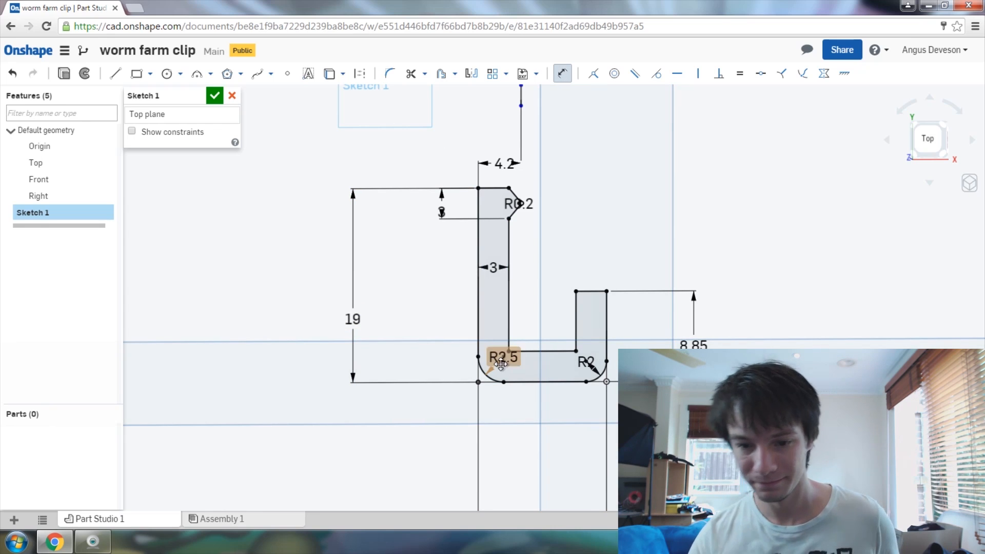
pyautogui.click(214, 96)
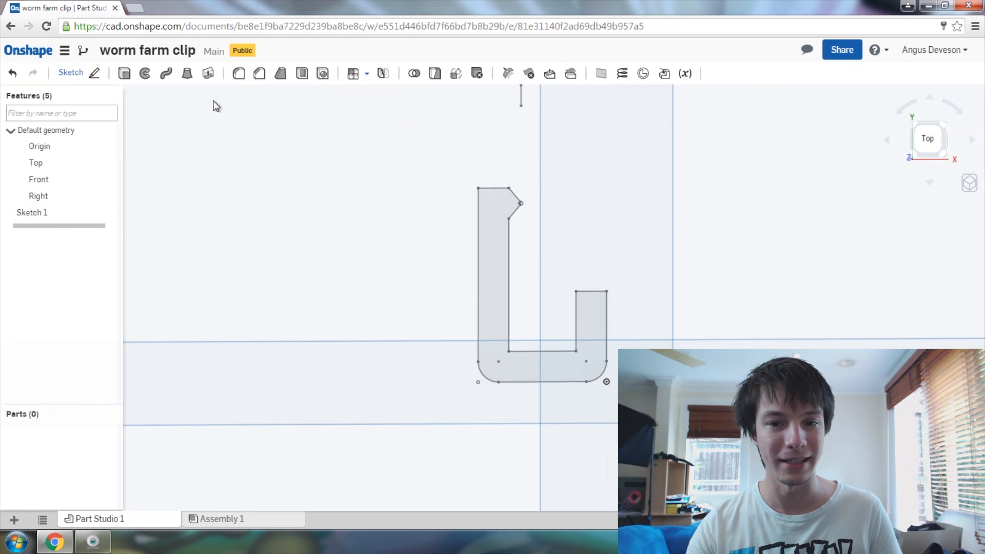
# Extrude Sketch 1 to a blind depth of 30 mm, creating solid Part 1.
pyautogui.click(32, 212)
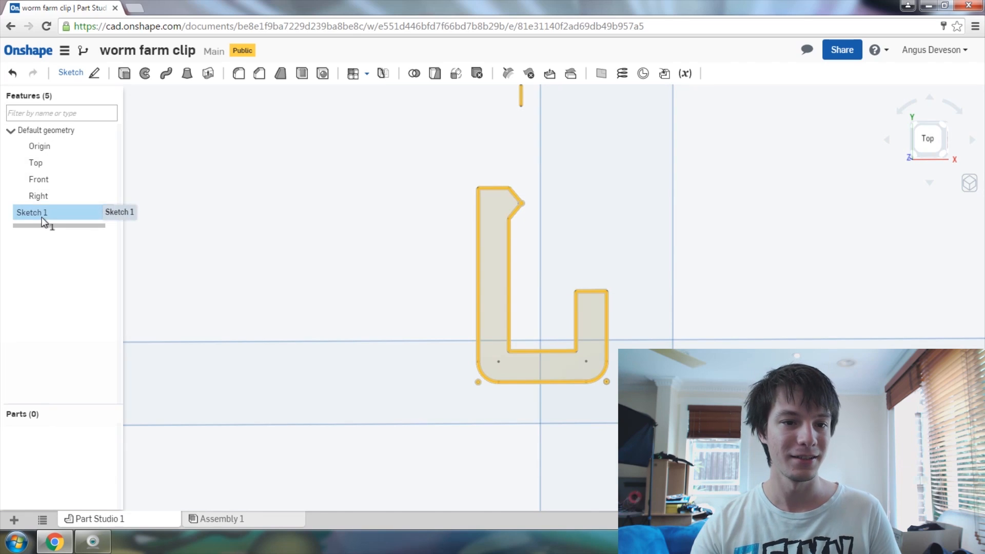
pyautogui.moveTo(124, 73)
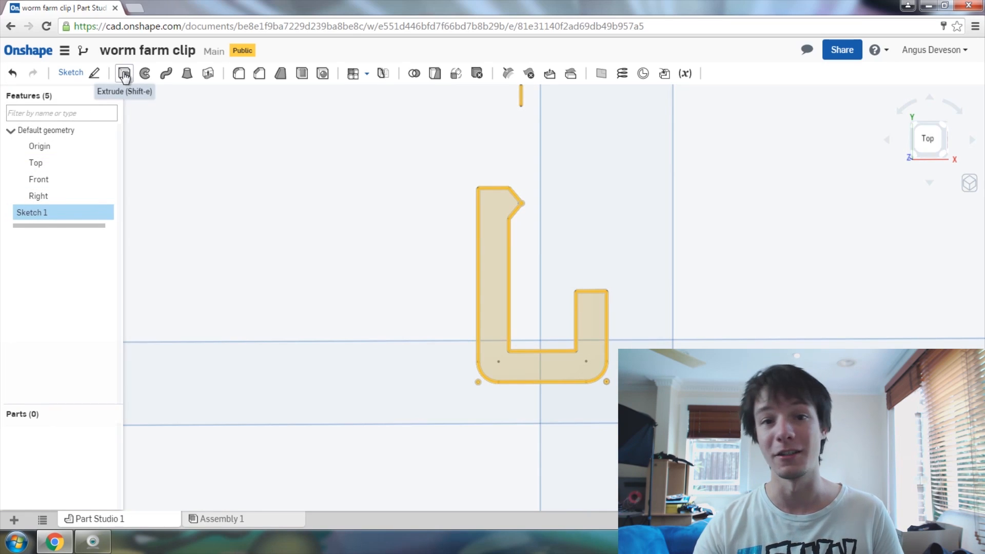
pyautogui.click(123, 74)
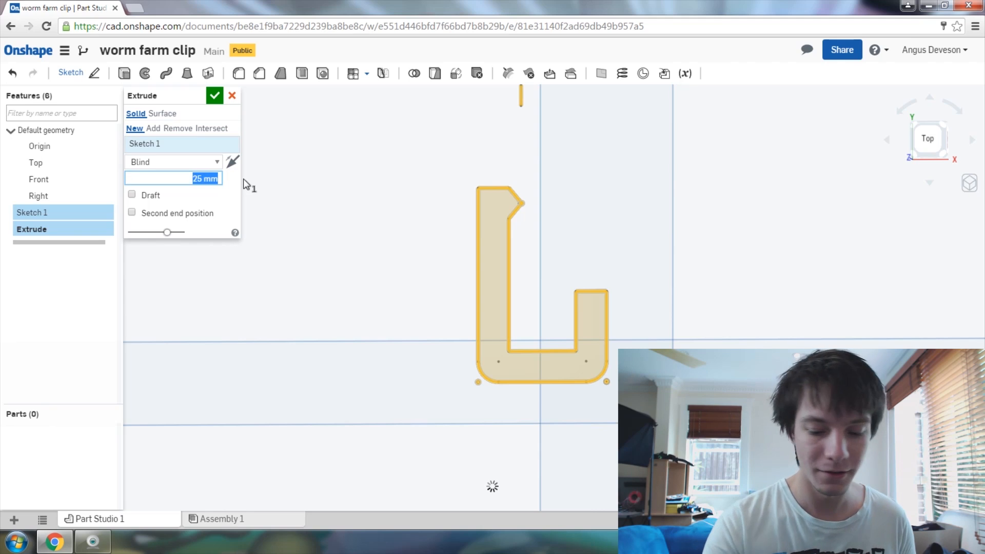
pyautogui.write('30')
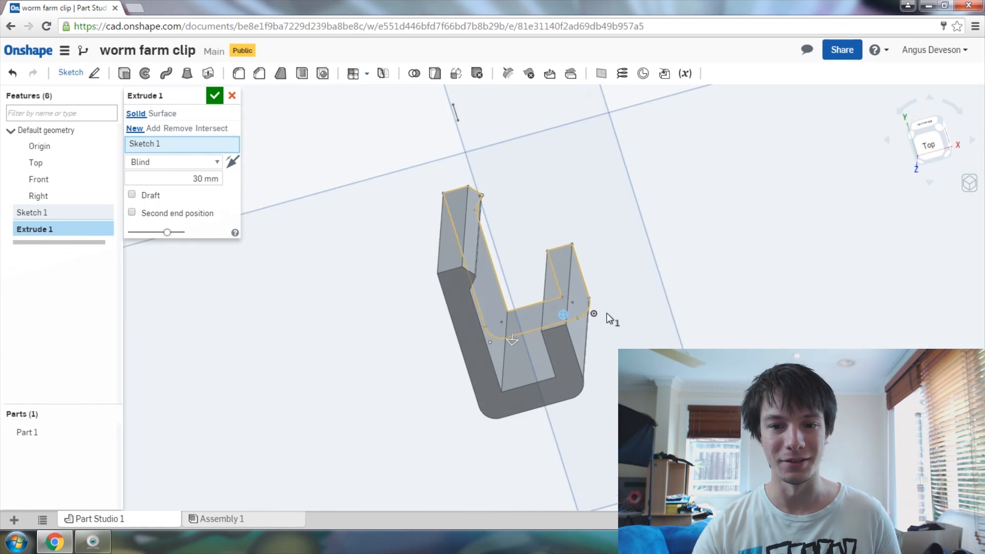
pyautogui.click(215, 96)
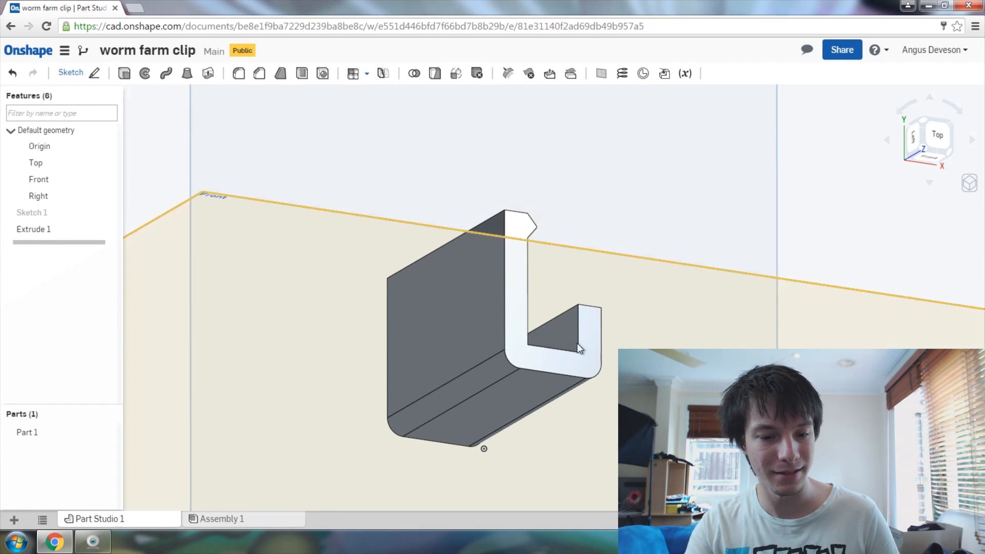
# Export Part 1 as an STL at medium resolution and download the file.
pyautogui.rightClick(27, 432)
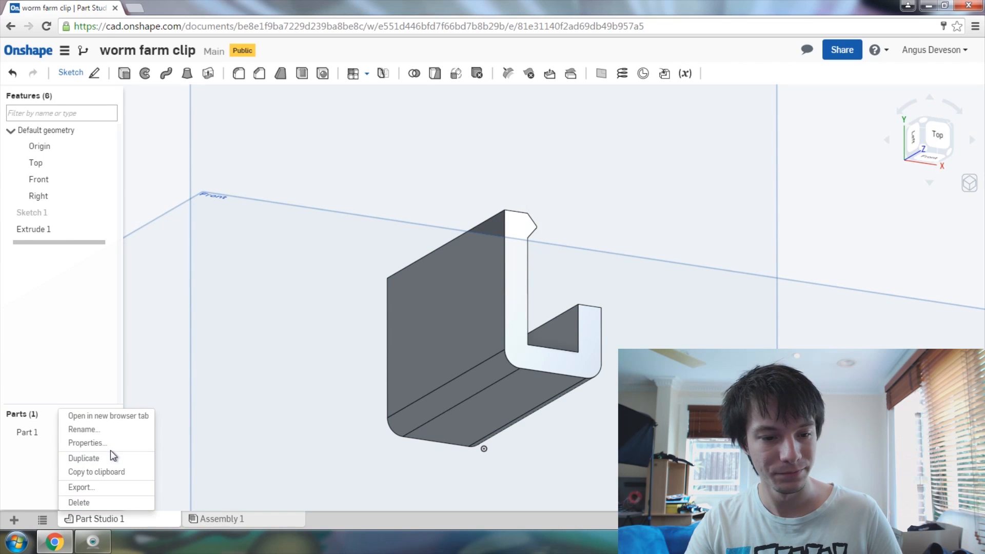
pyautogui.click(297, 358)
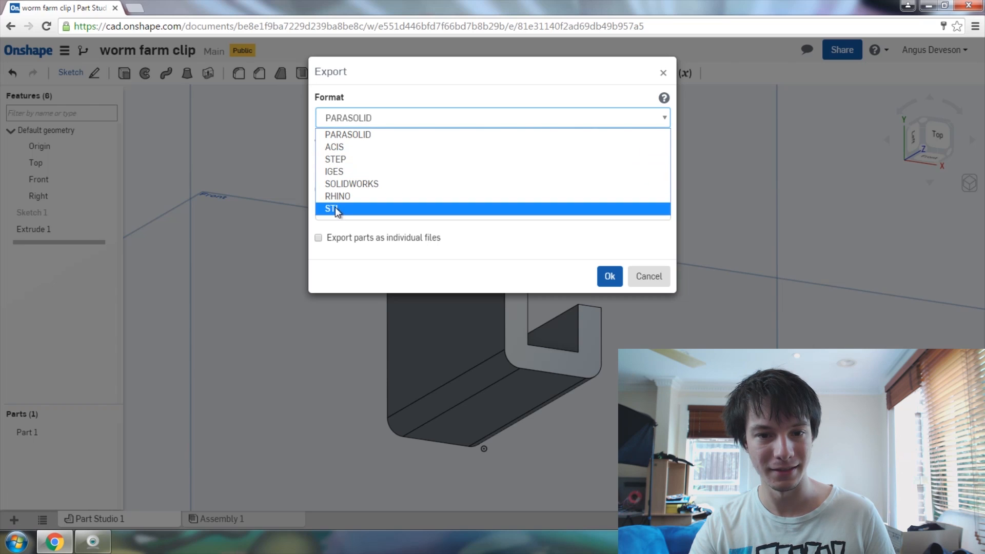
pyautogui.click(331, 208)
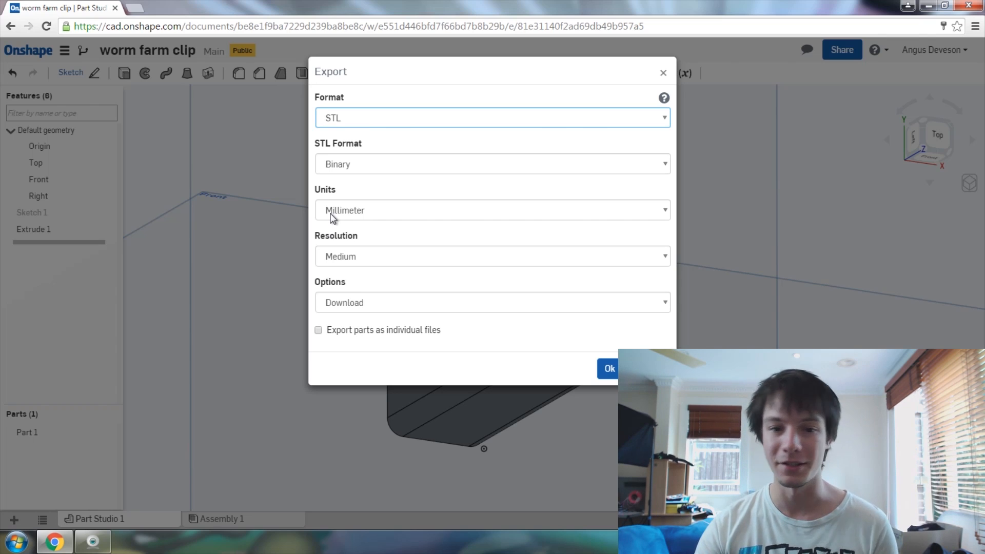
pyautogui.click(492, 255)
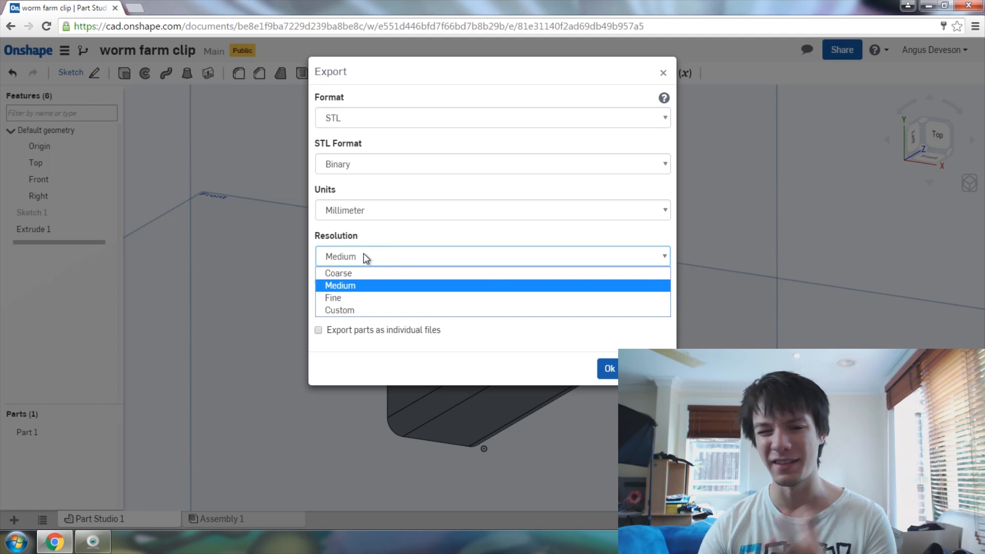
pyautogui.click(339, 286)
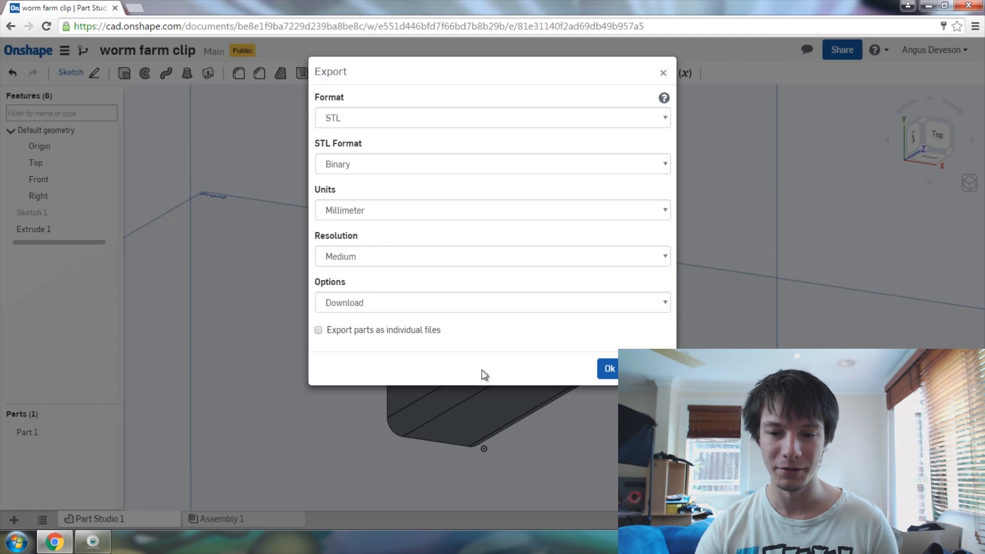
pyautogui.click(607, 369)
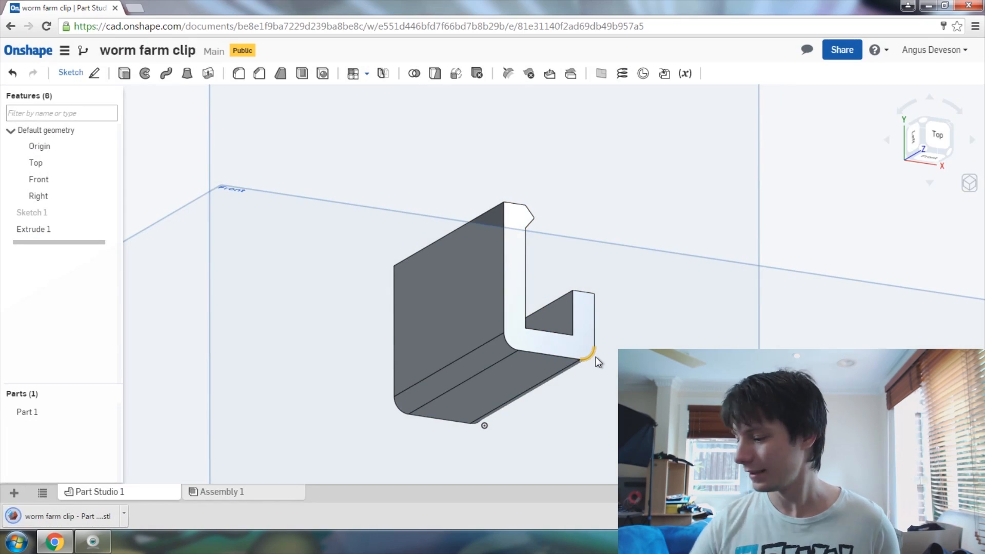